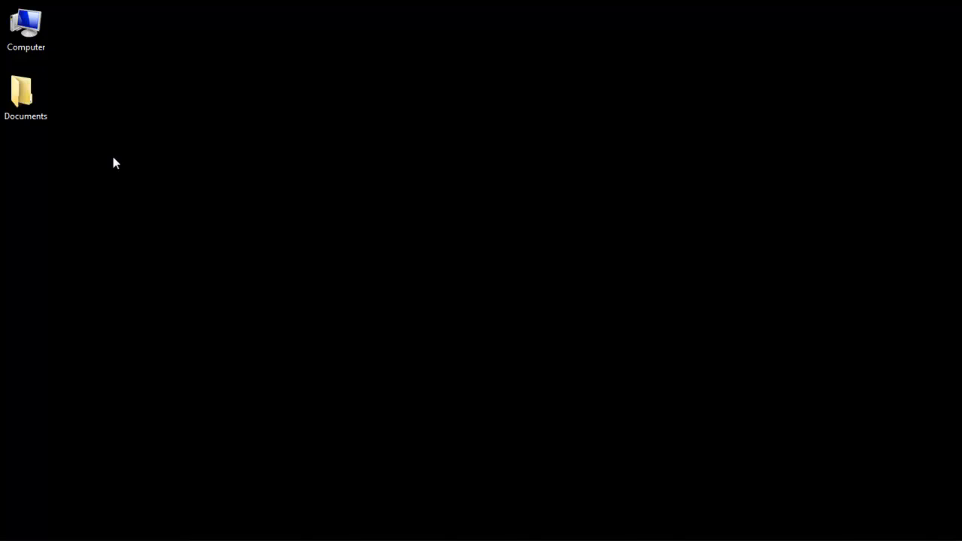
Open Computer Management using Manage on the desktop Computer icon
right_click(26, 22)
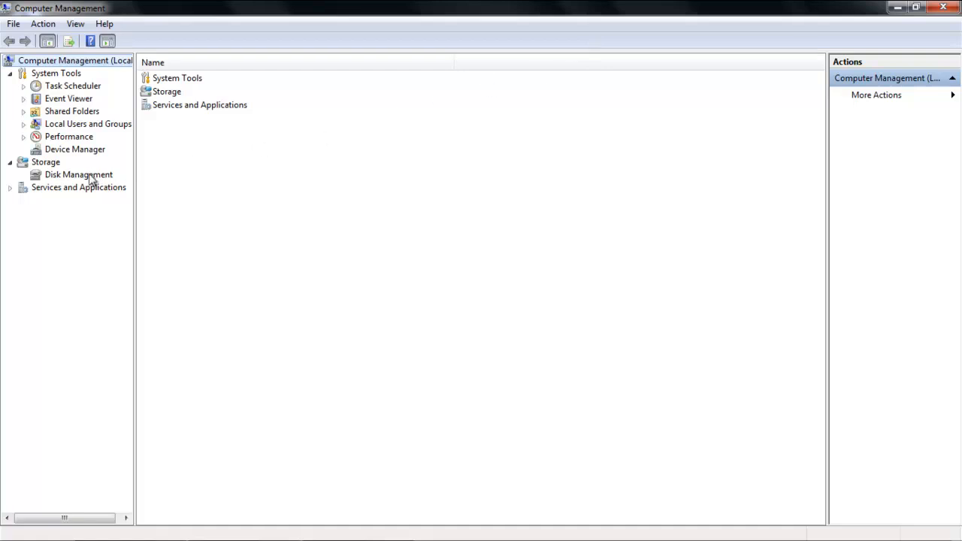
Start a New Simple Volume on Disk 0's 117.19 GB unallocated space in Disk Management
left_click(78, 174)
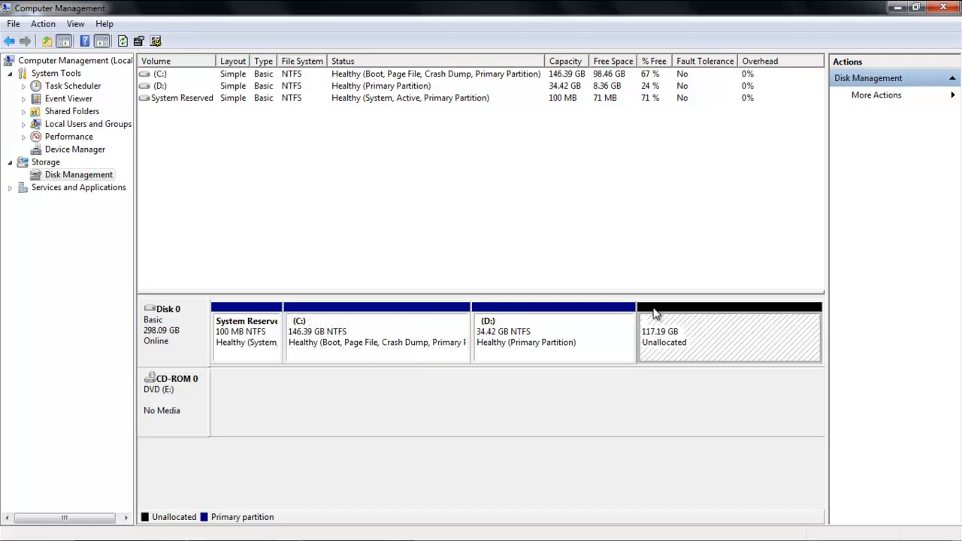
right_click(729, 334)
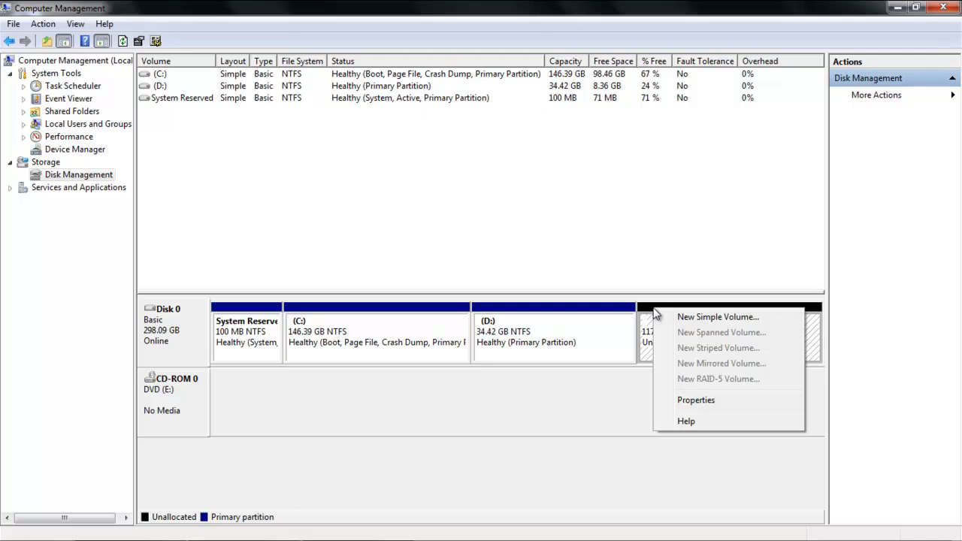
left_click(717, 317)
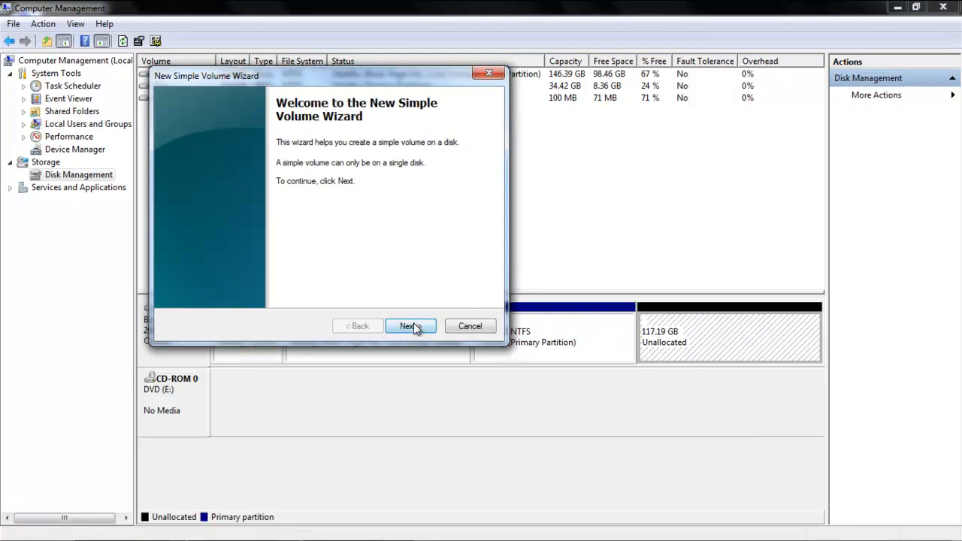
Size the new volume at 55000 MB and assign it drive letter Z
left_click(410, 326)
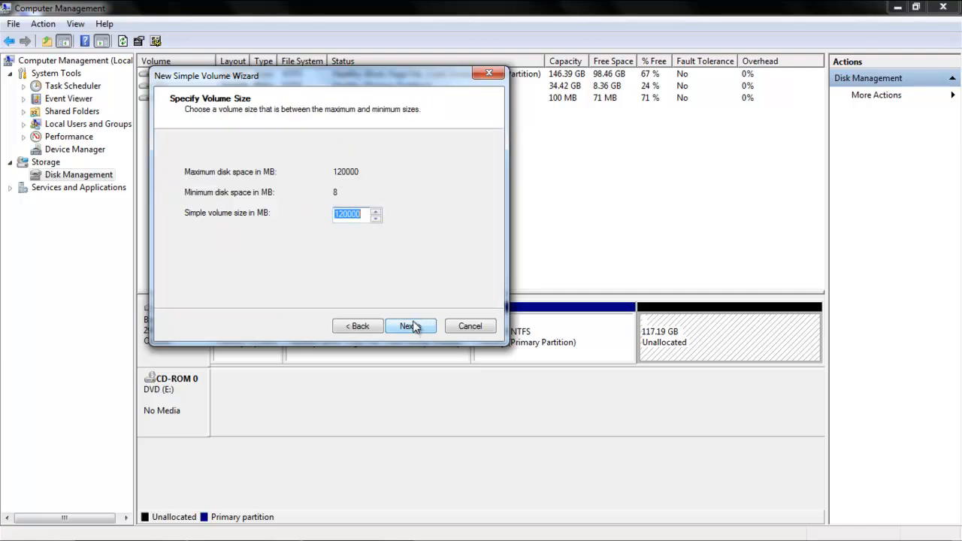
type("50000")
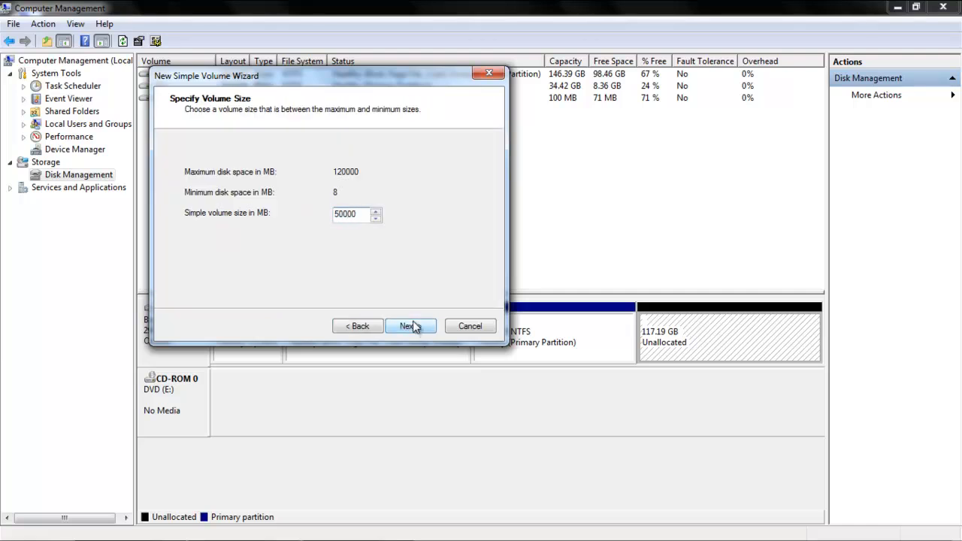
left_click(353, 214)
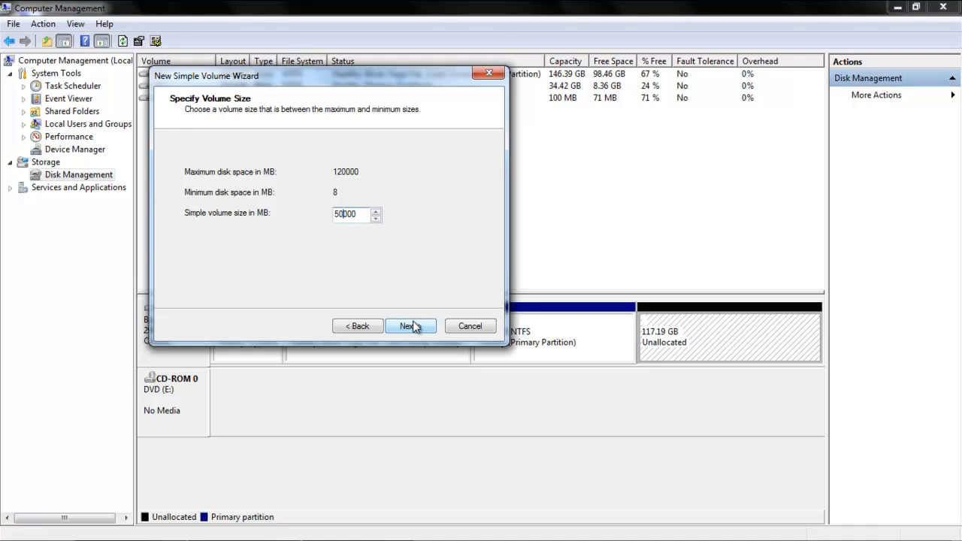
type("55000")
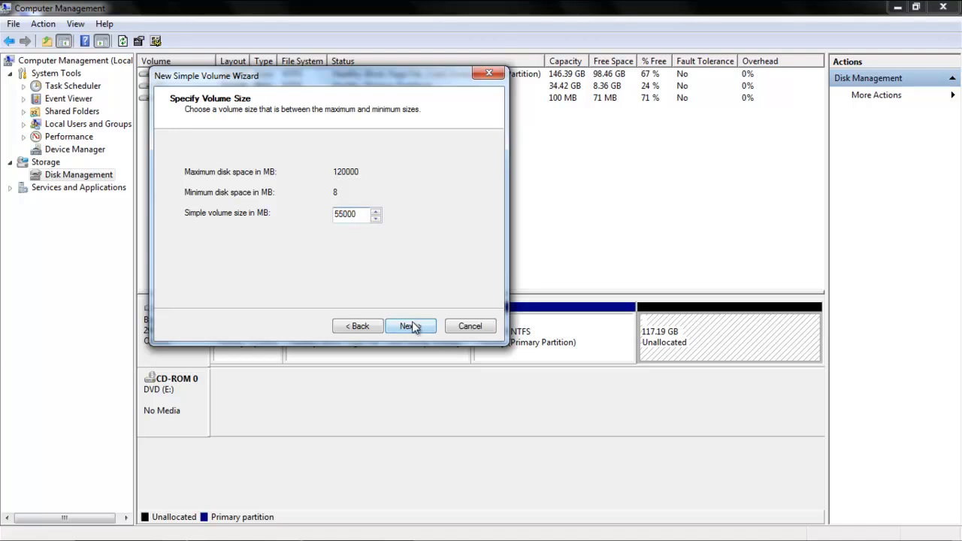
left_click(411, 326)
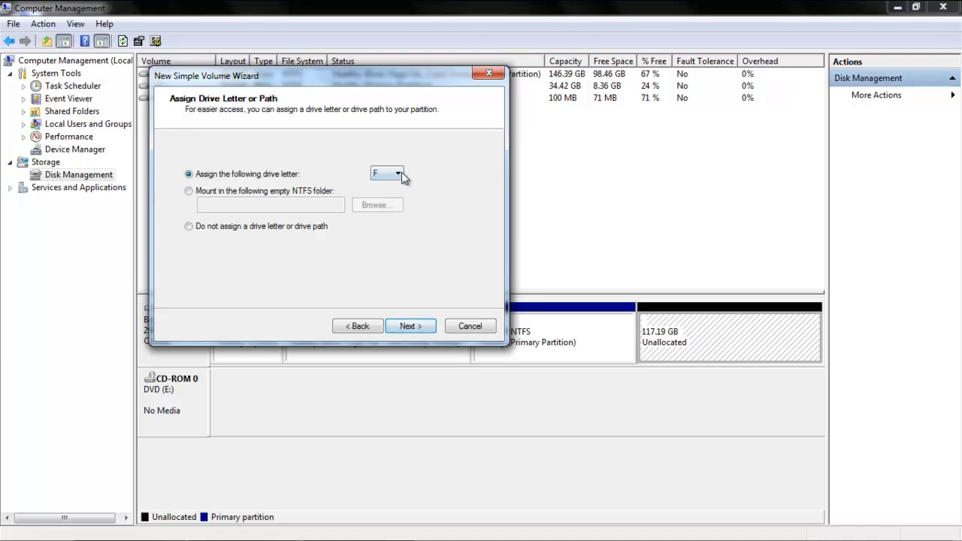
left_click(397, 174)
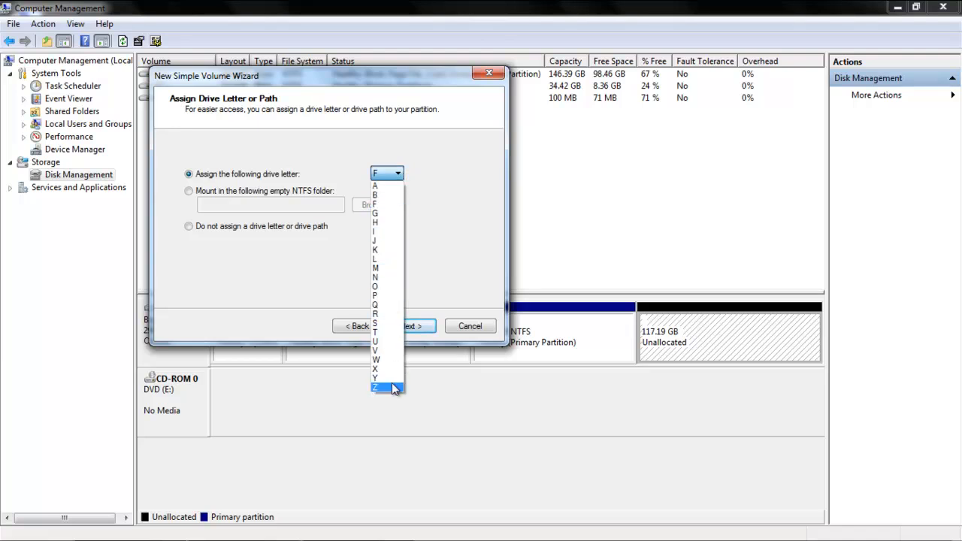
left_click(411, 326)
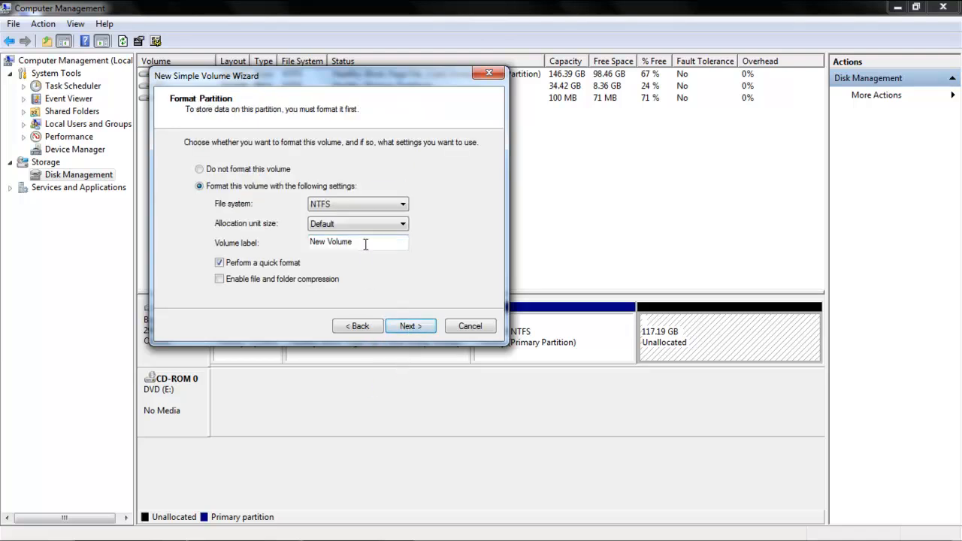
Name the NTFS quick-formatted volume 'Image' and accept the format settings
type("Image")
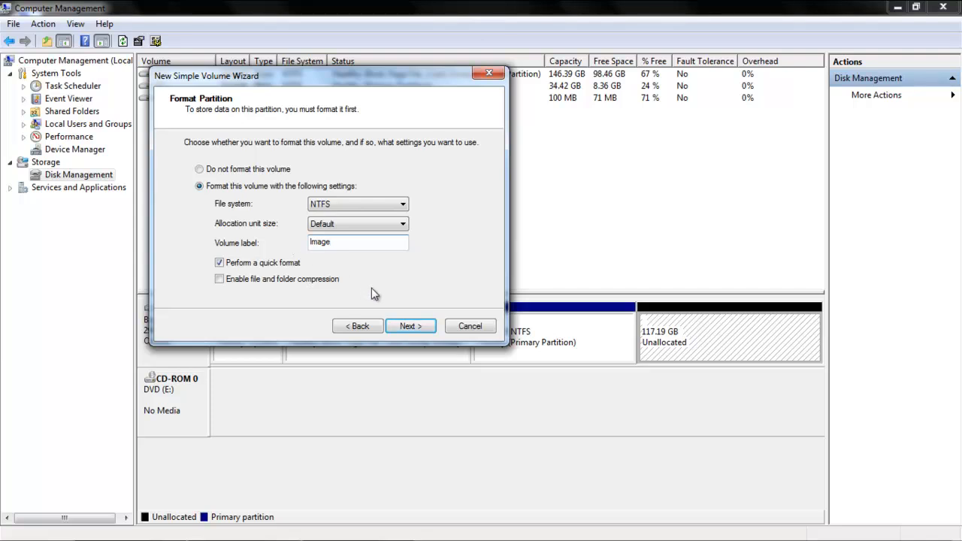
left_click(411, 326)
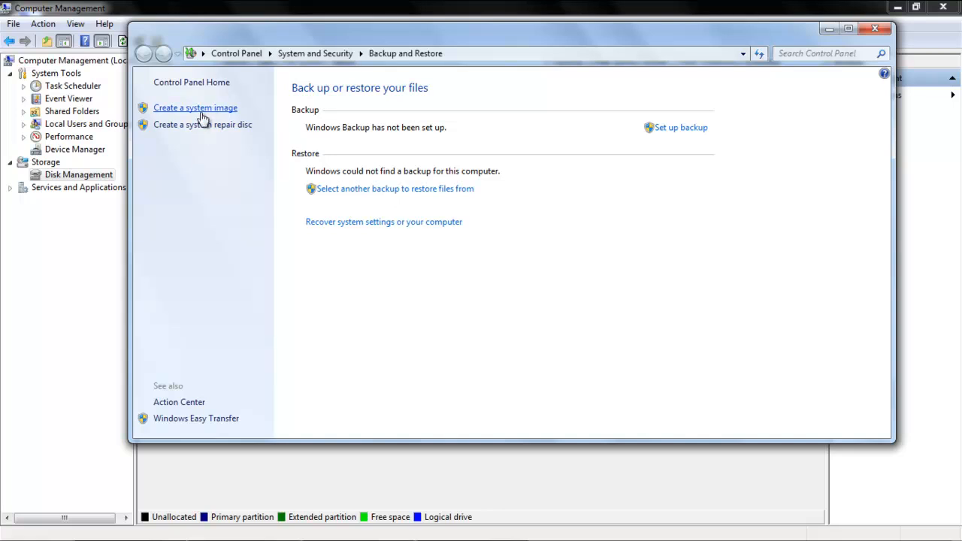
Launch Create a system image from the Backup and Restore left pane
left_click(195, 107)
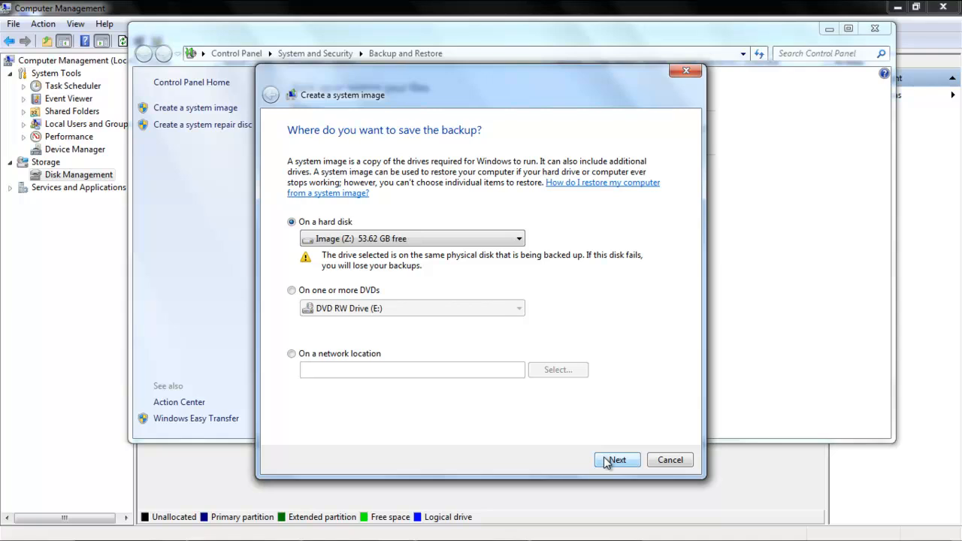
Choose Image (Z:) as the destination and include System Reserved and C: drives
left_click(617, 459)
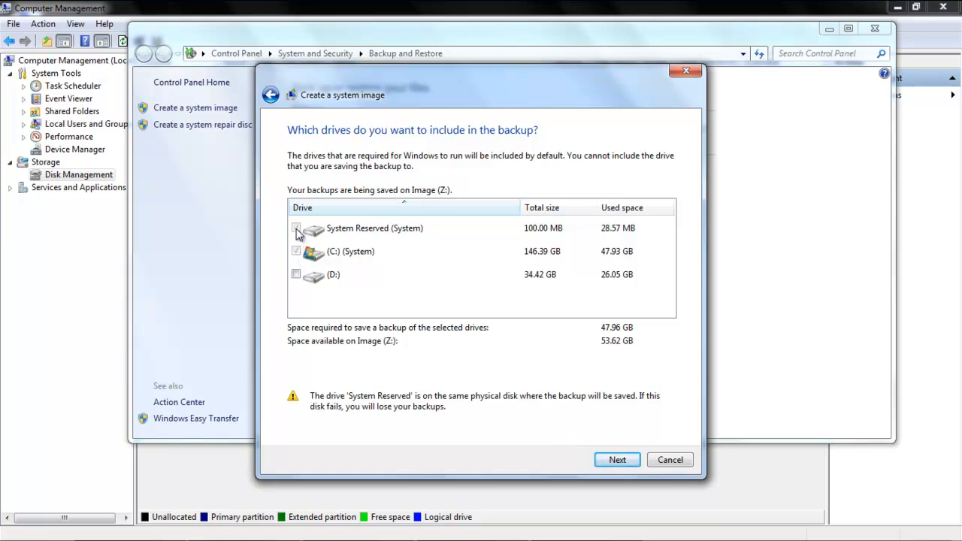
left_click(296, 229)
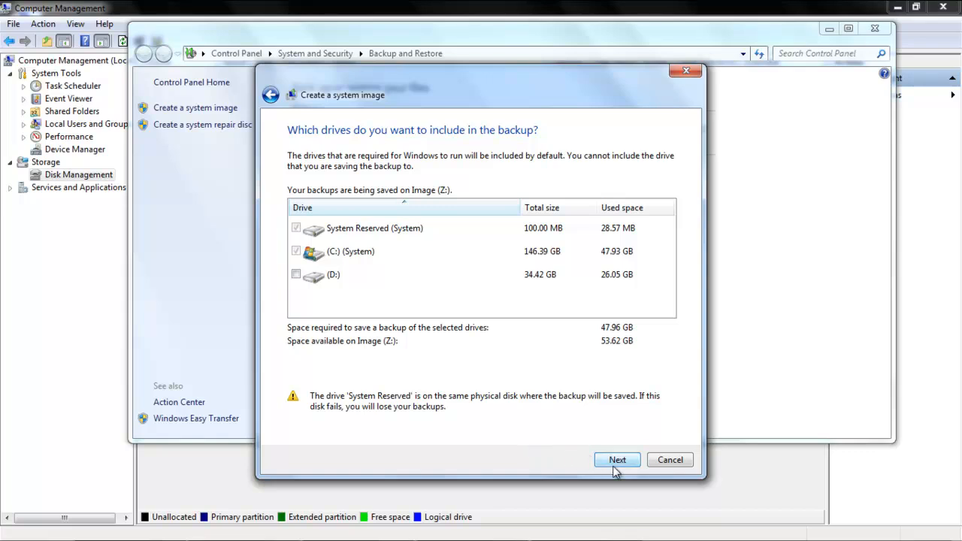
left_click(617, 459)
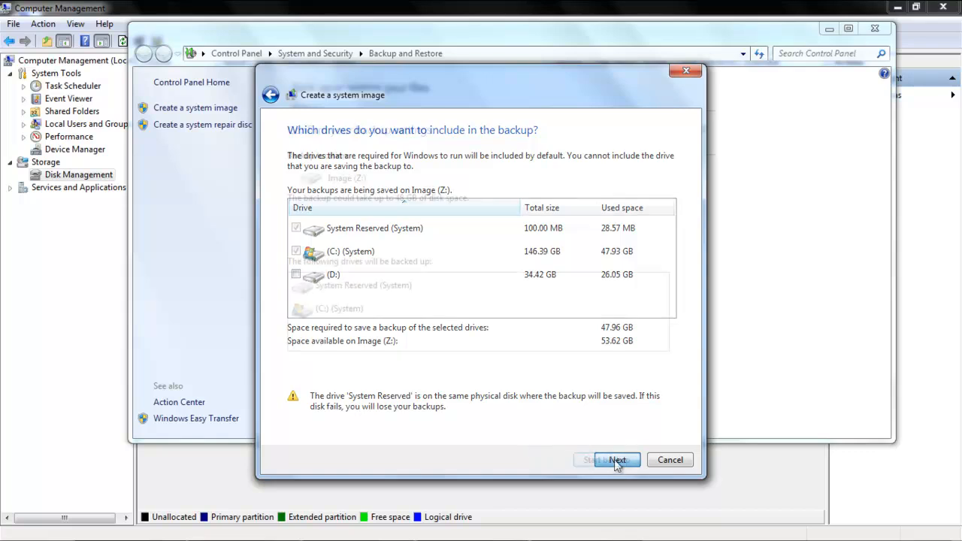
left_click(617, 459)
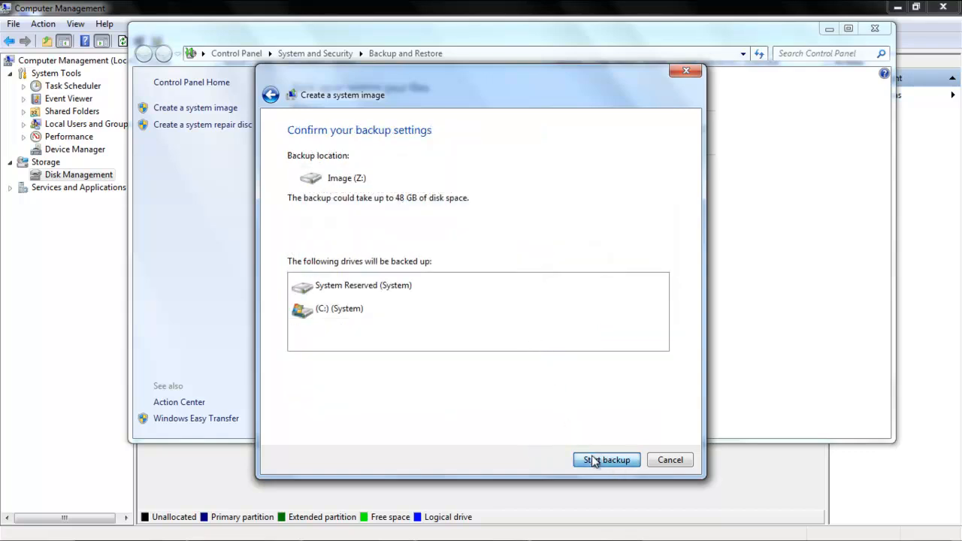
Run the system image backup, then open Image (Z:) to view WindowsImageBackup
left_click(606, 459)
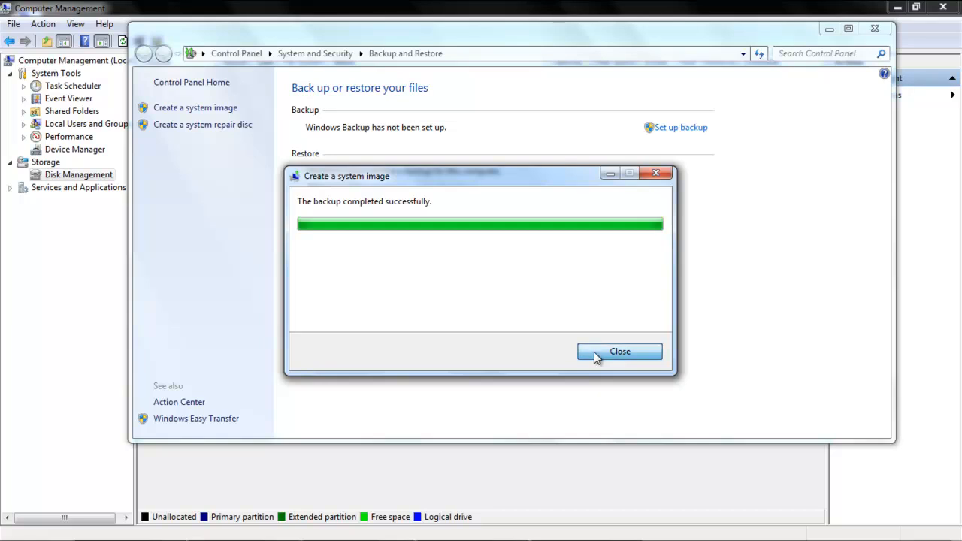
left_click(619, 351)
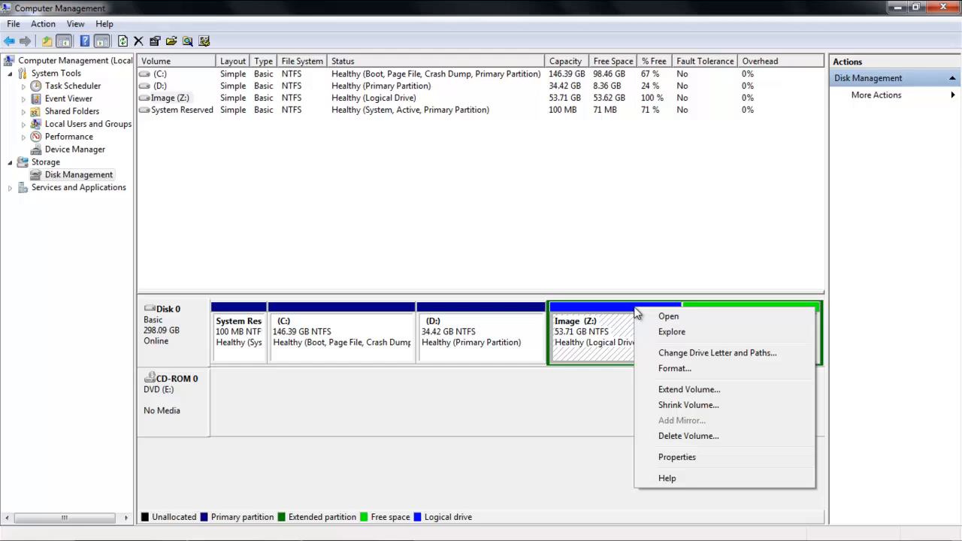
left_click(669, 316)
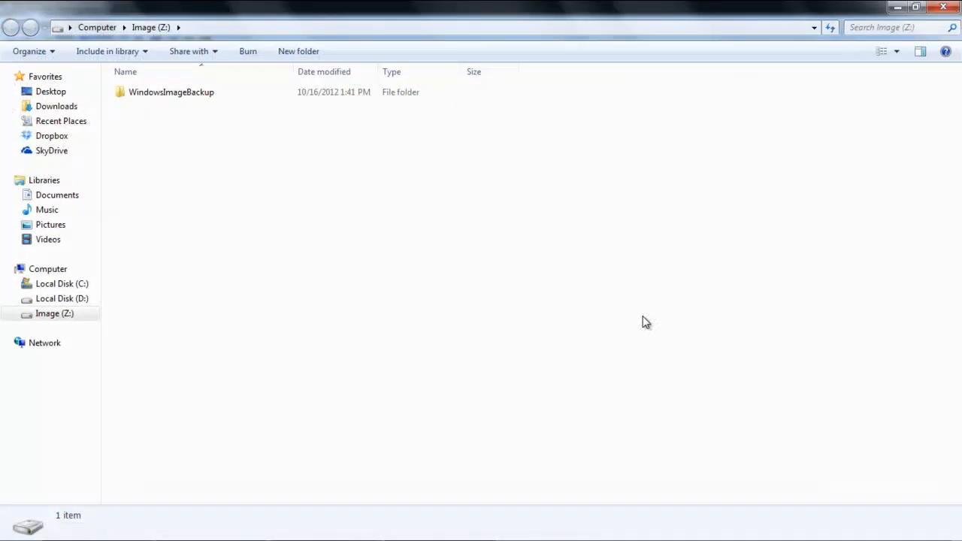